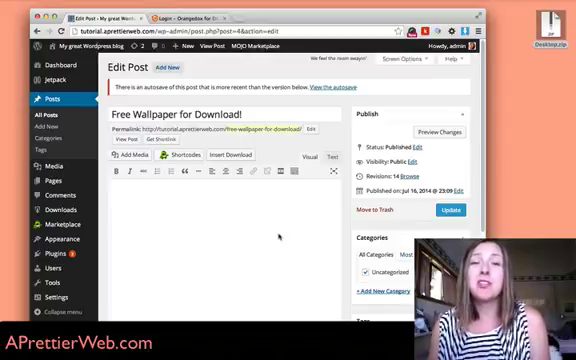
- Insert Desktop.zip from the media library as a 'Desktop' file link in the post body
scroll("down", 3)
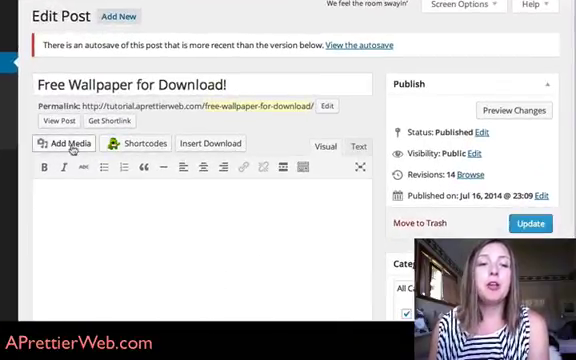
left_click(62, 144)
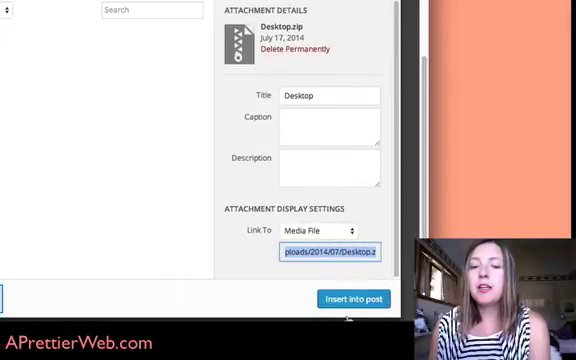
left_click(354, 300)
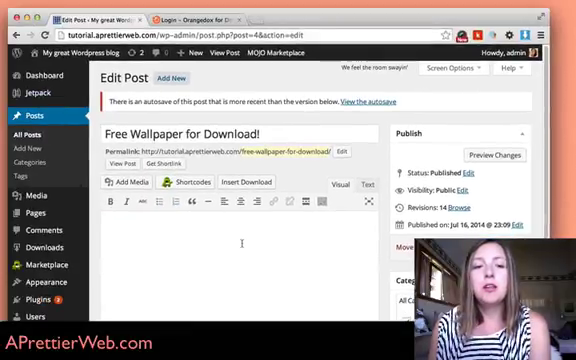
type("Desktop")
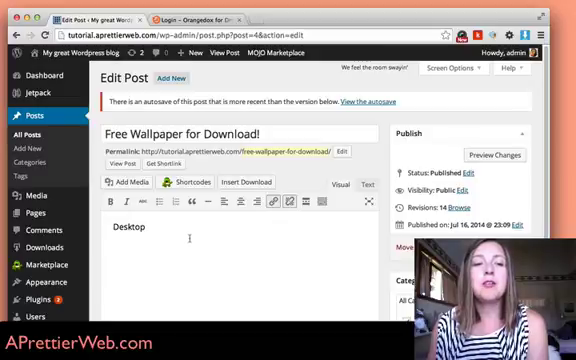
double_click(128, 228)
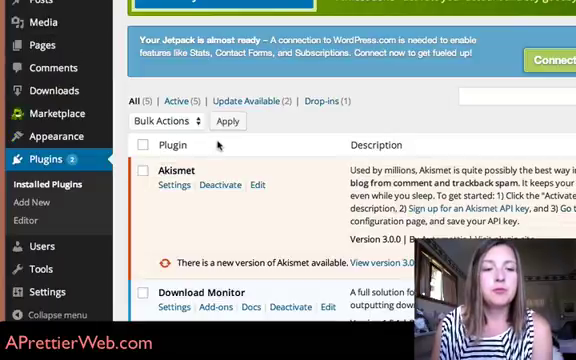
- Scroll the installed plugins list down to Download Monitor among the active plugins
scroll("down", 3)
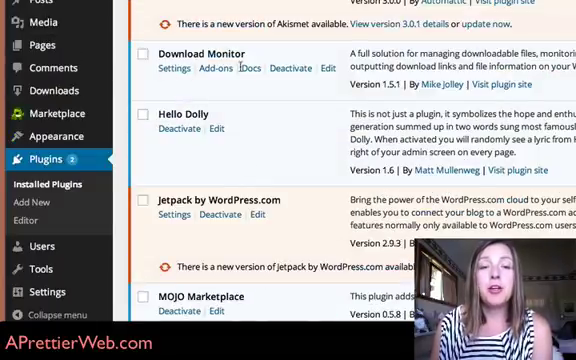
mouse_move(252, 108)
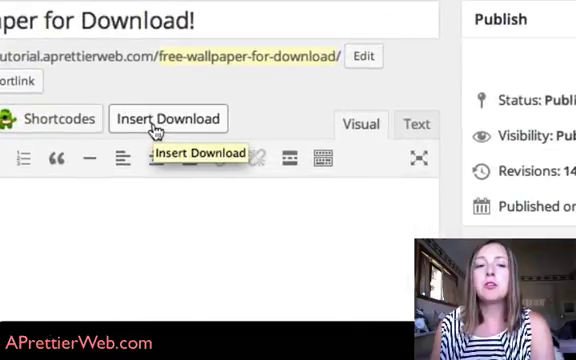
- Quick-add Desktop2.zip as a download titled 'Download Free Desktop Wallpapers' and save it
left_click(168, 120)
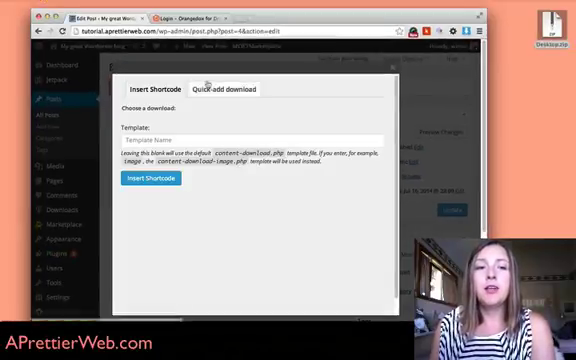
left_click(232, 88)
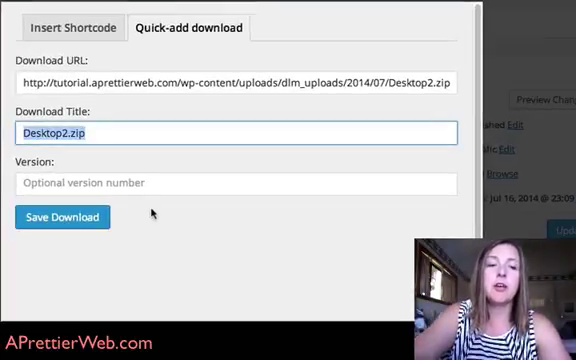
type("Download Free")
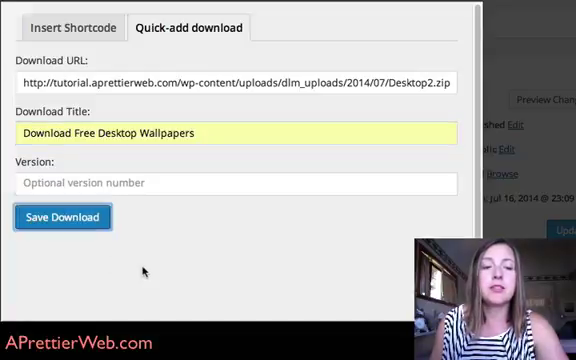
left_click(64, 216)
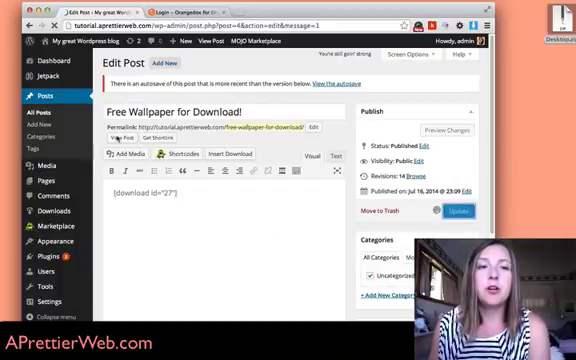
- Update the post so the Download Monitor shortcode is saved in its body
left_click(458, 210)
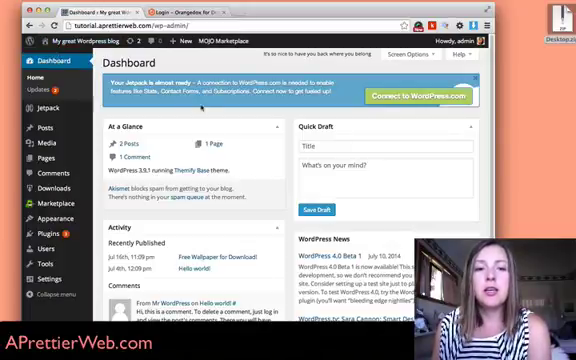
- Scroll the Dashboard down to the Popular Downloads widget listing the free wallpapers download
scroll("down", 3)
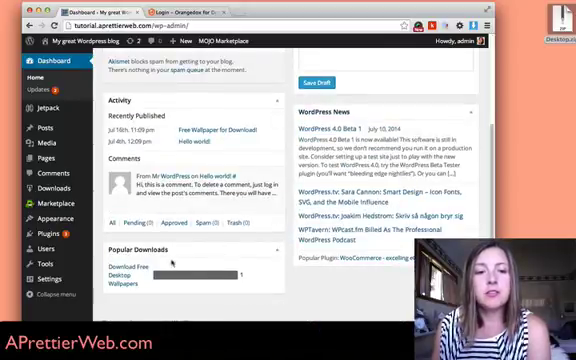
scroll("down", 3)
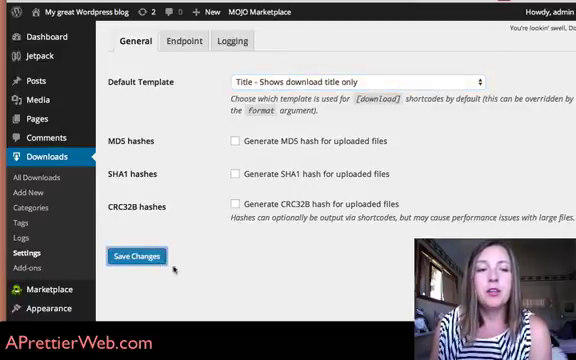
- Save the Default Template as Title only, then go to the Orangedox for Dropbox site
left_click(136, 256)
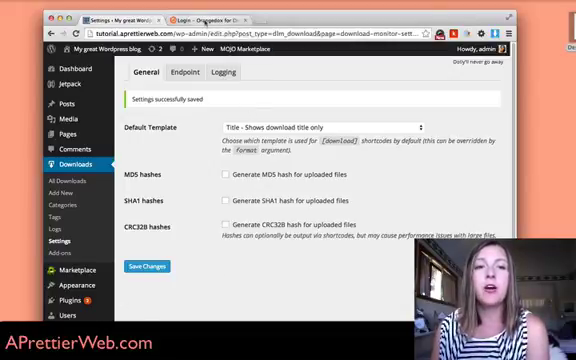
left_click(216, 16)
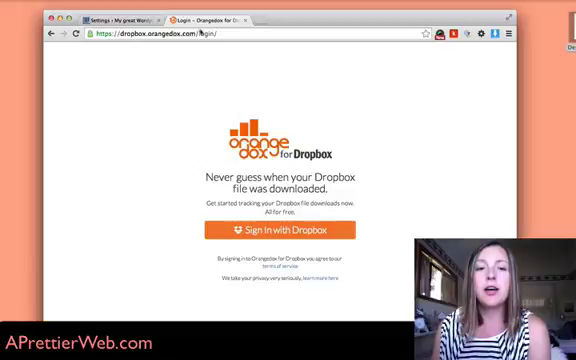